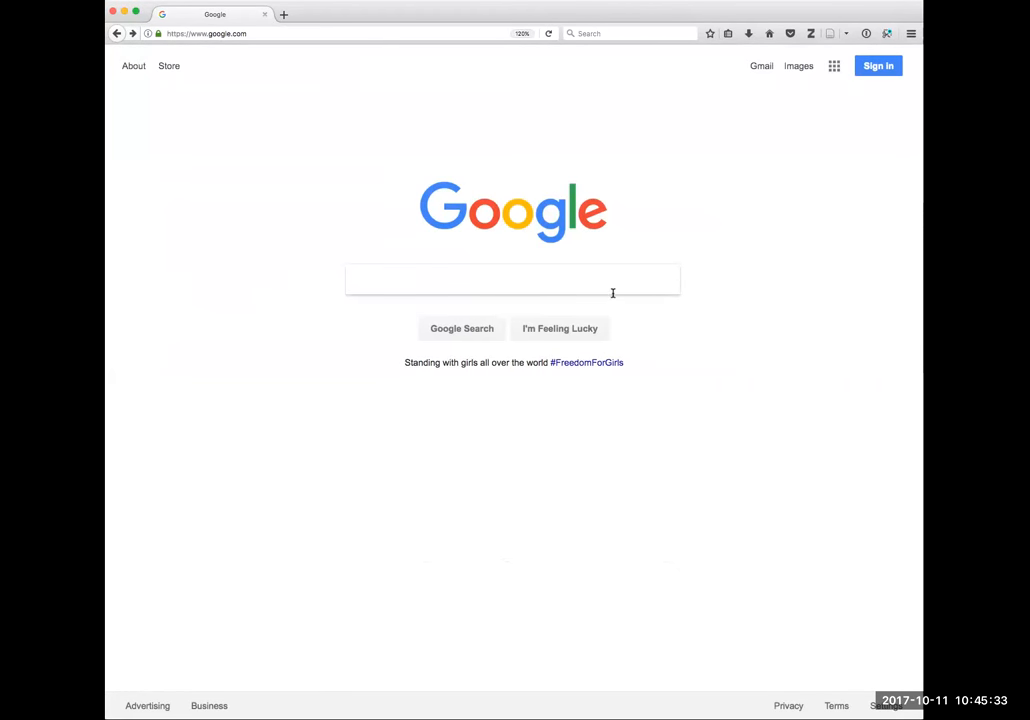
mouse_move(613, 280)
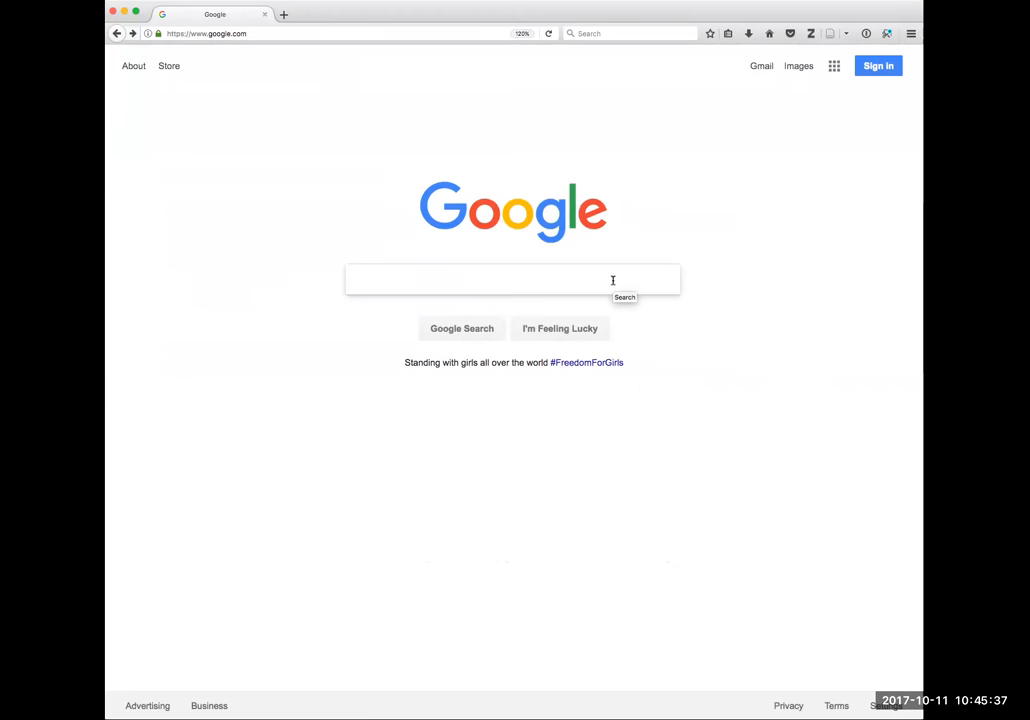
- Enter the query 'fax machine site:unc.edu' in the Google search box
text(fax machine site:unc.edu)
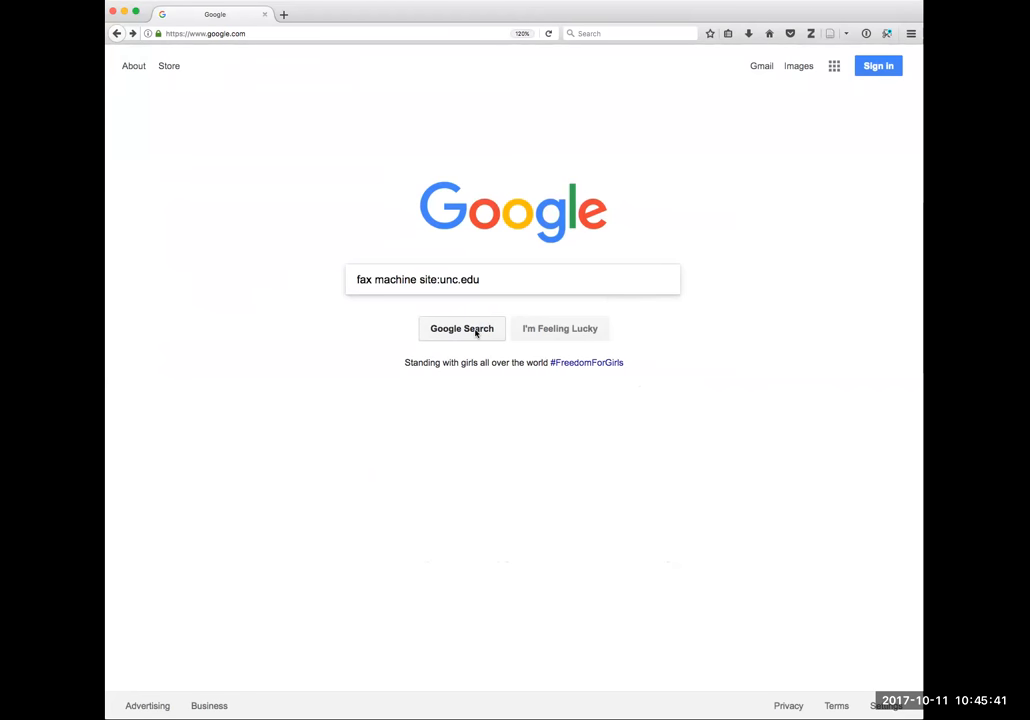
- Submit the search to list the unc.edu results about fax machines
click(461, 328)
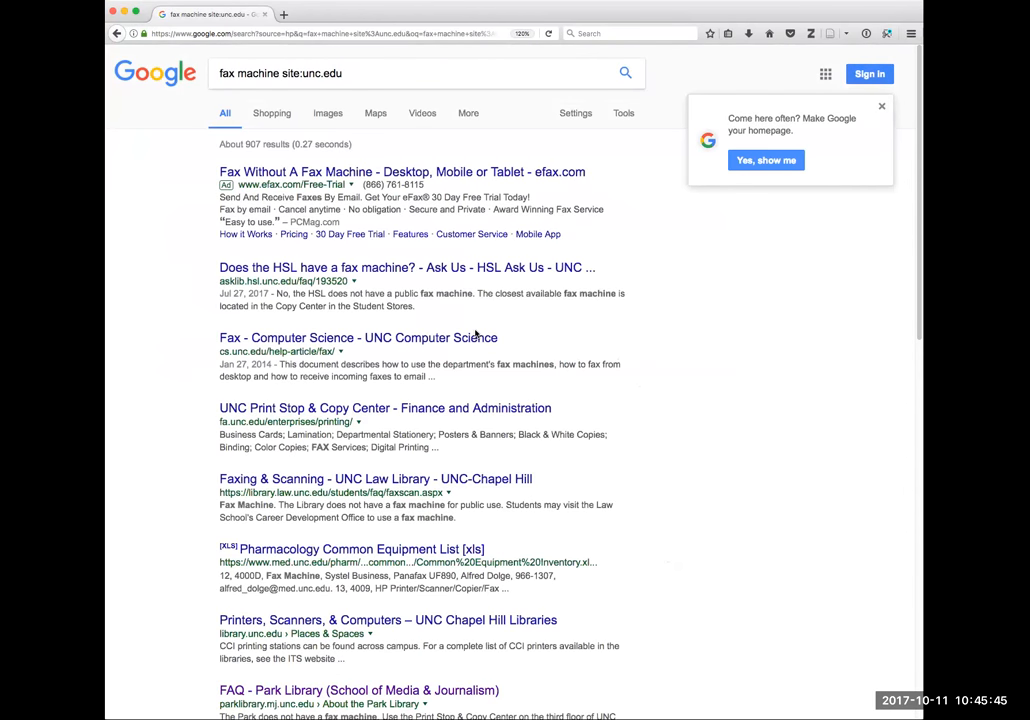
mouse_move(408, 620)
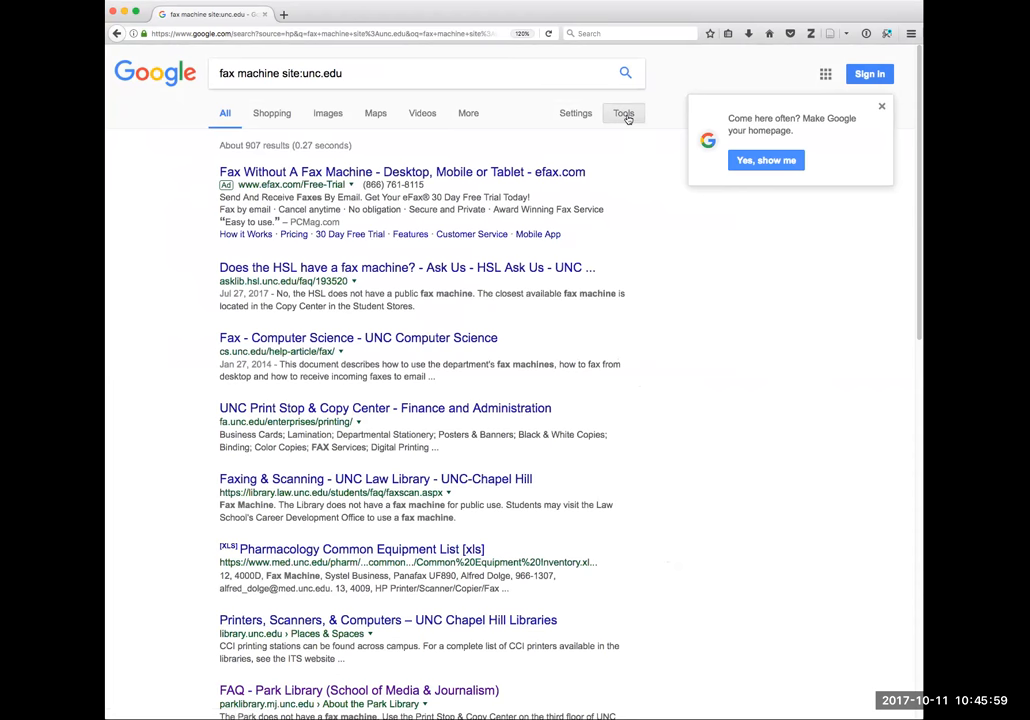
- Filter the results with Tools > Verbatim so every typed word is required
click(623, 113)
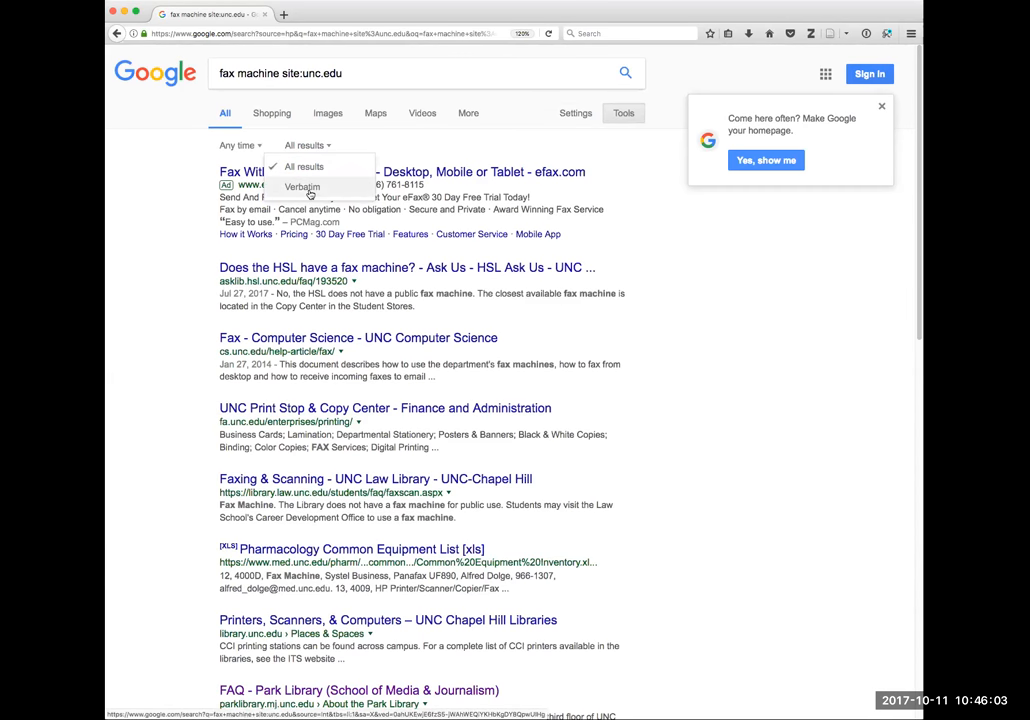
click(302, 187)
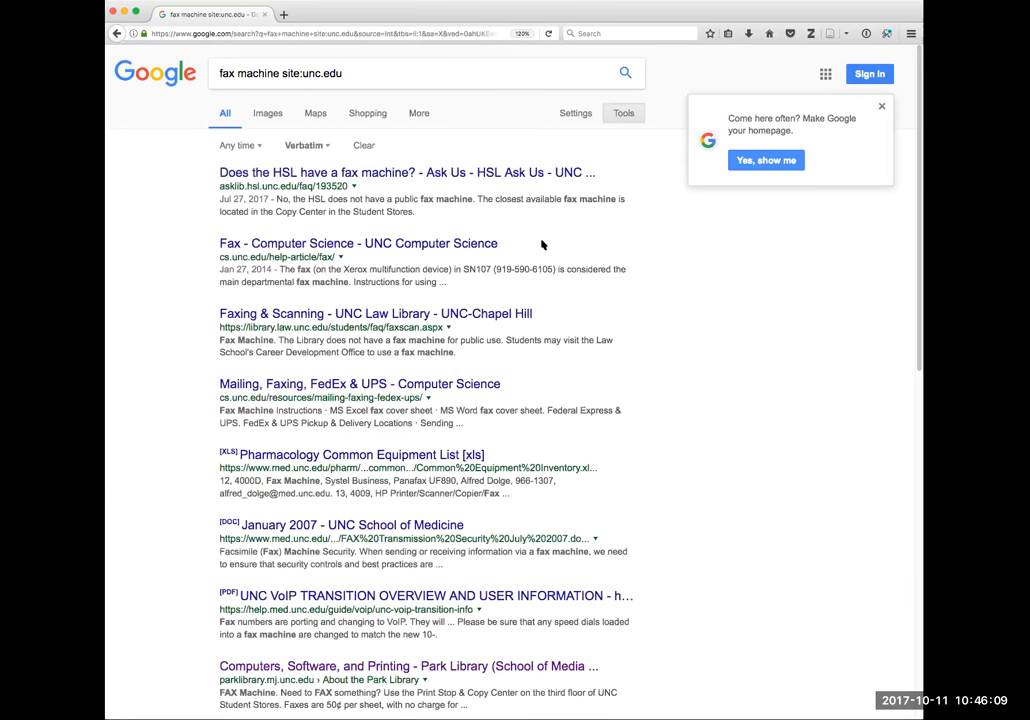
mouse_move(418, 158)
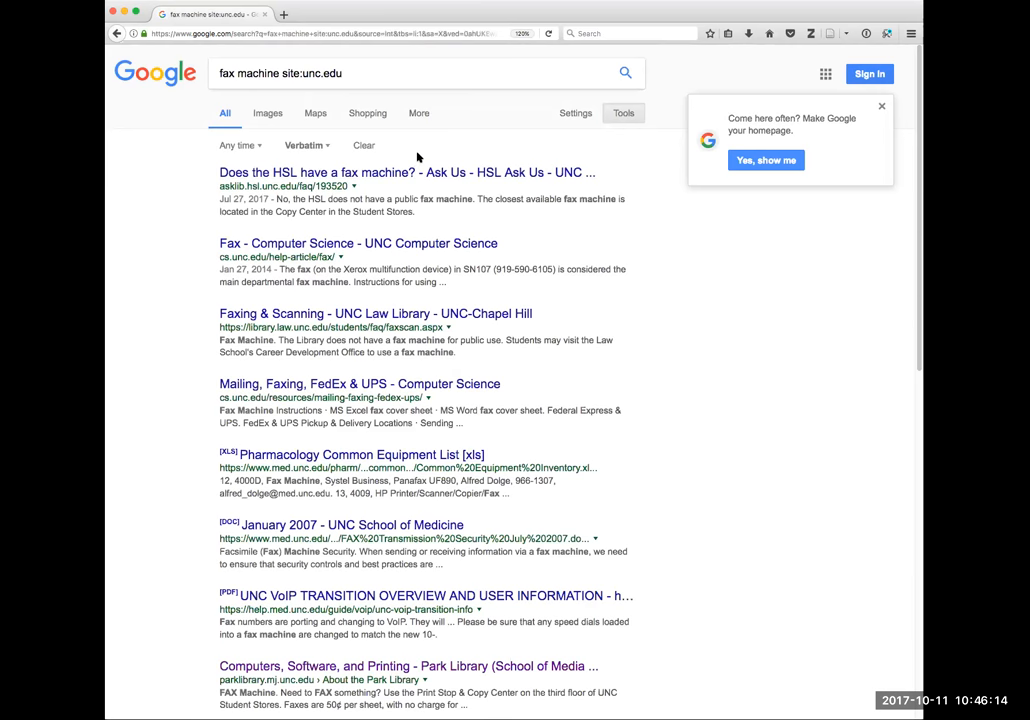
mouse_move(292, 150)
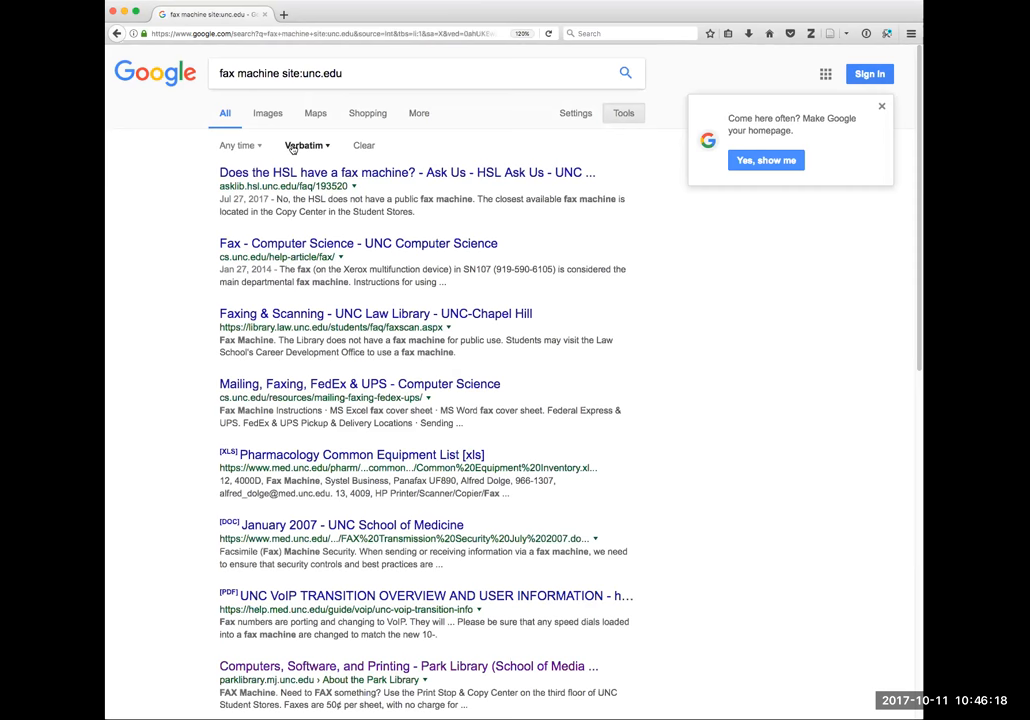